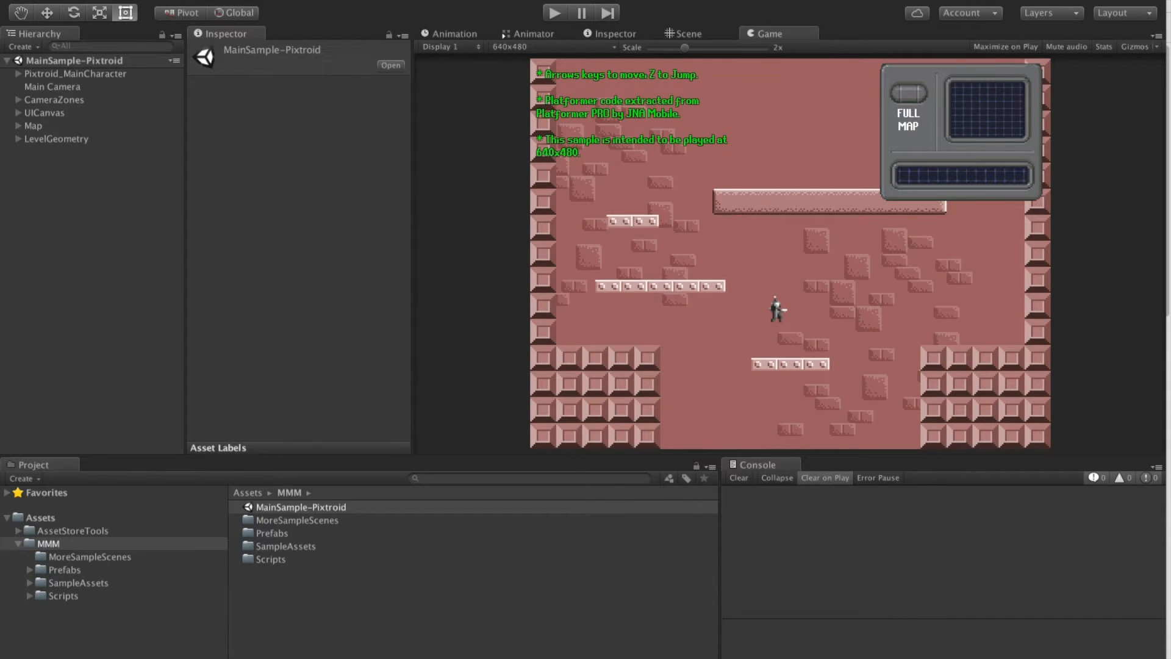
# Step: Run the MainSample-Pixtroid scene and bring up the full map of explored rooms
pyautogui.click(302, 507)
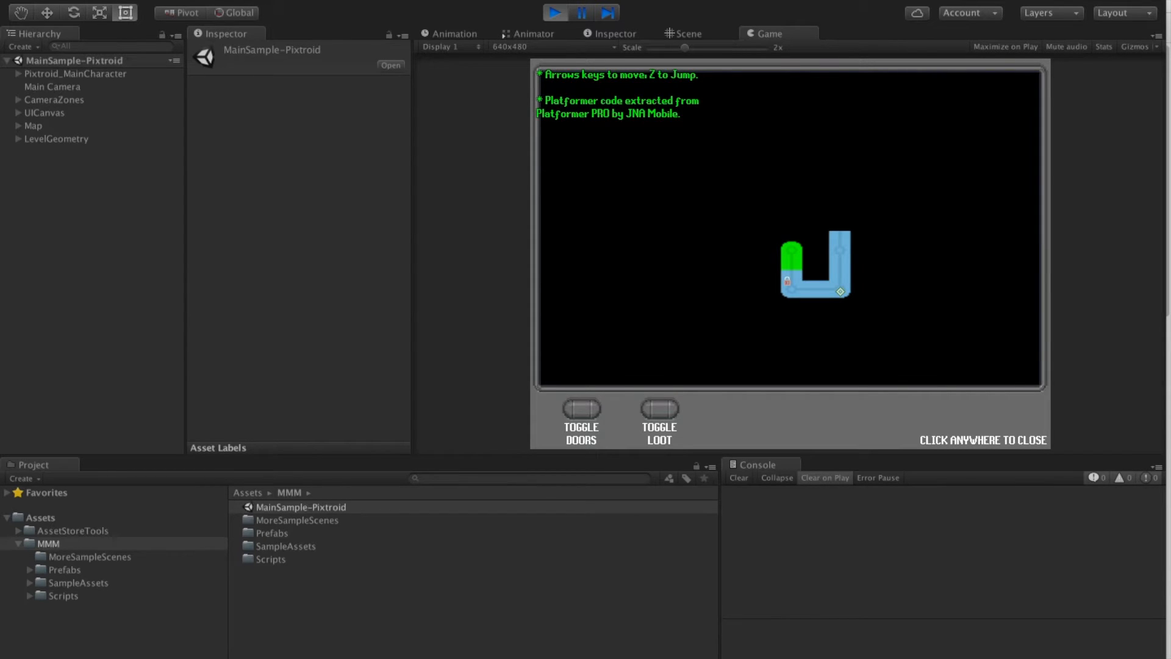
# Step: Toggle door and loot markers on the full map, then leave play mode
pyautogui.click(658, 409)
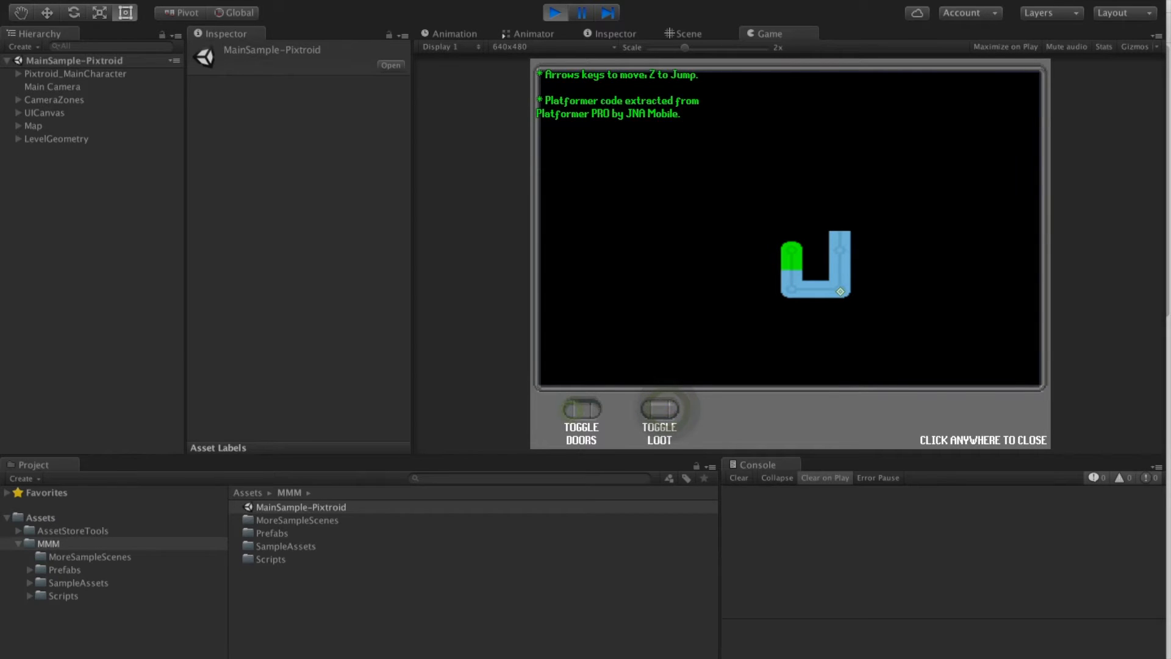
pyautogui.click(580, 410)
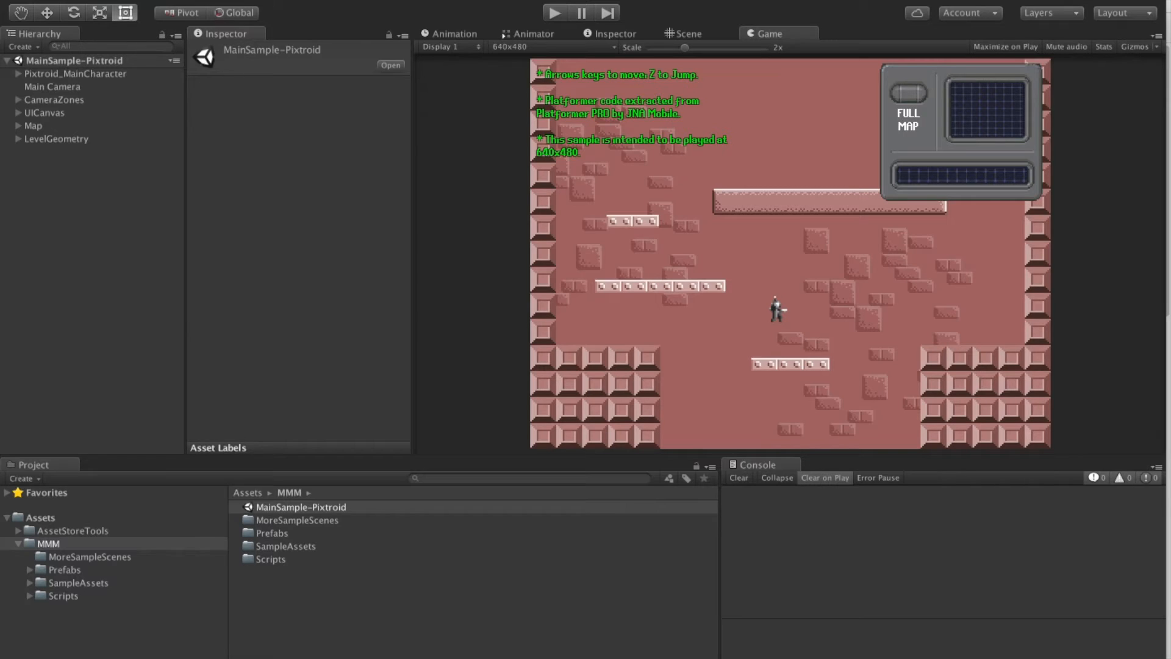
# Step: Open SampleScene-Simple3D from MoreSampleScenes and play its 3D room-based map
pyautogui.doubleClick(88, 556)
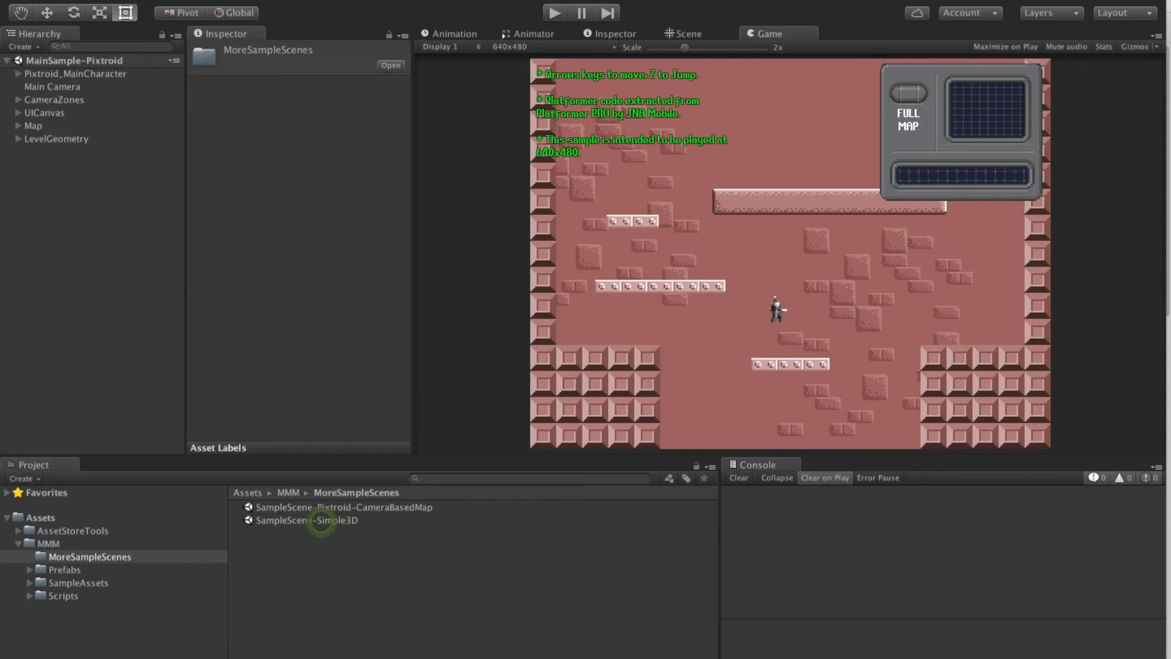
pyautogui.click(308, 519)
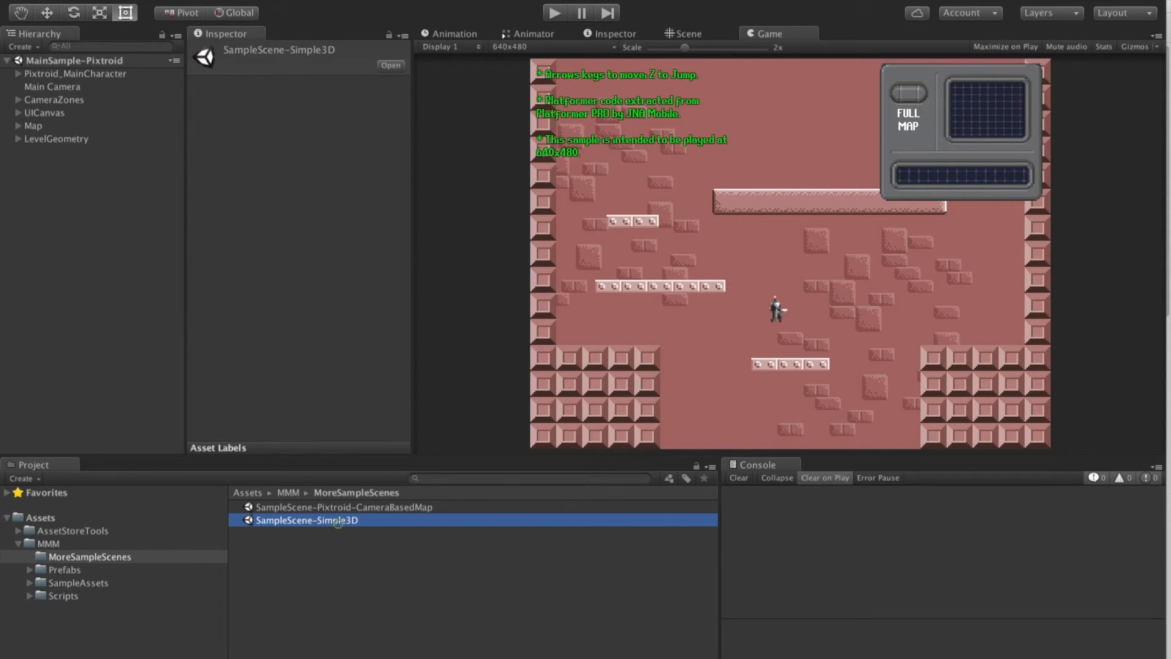
pyautogui.doubleClick(307, 520)
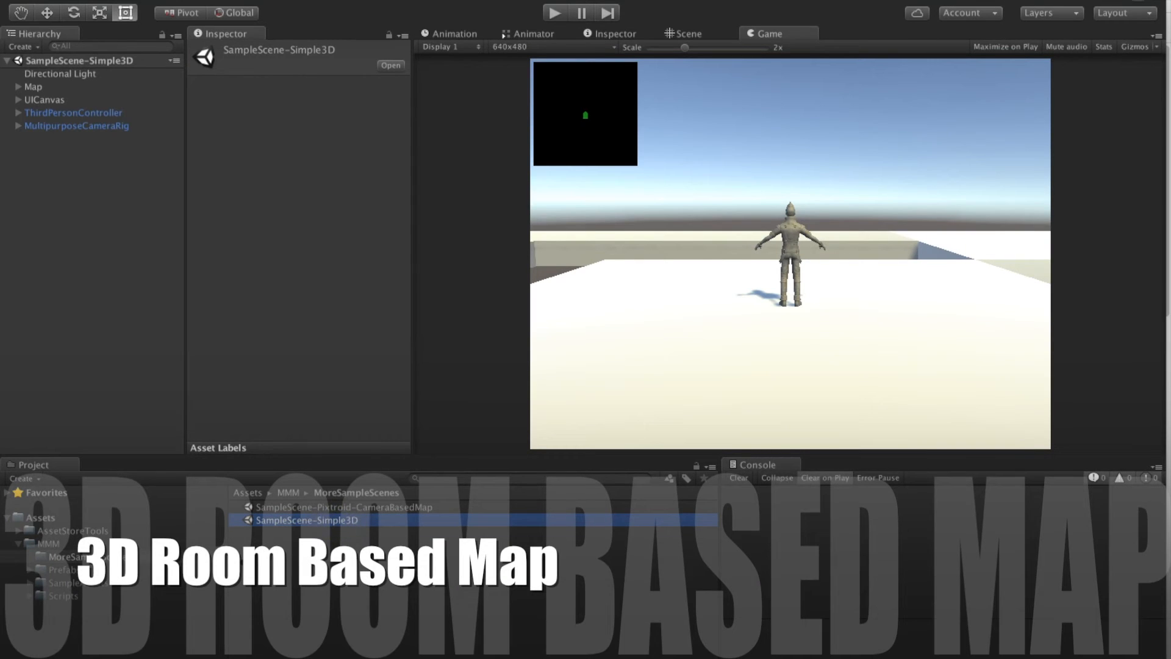
pyautogui.click(555, 13)
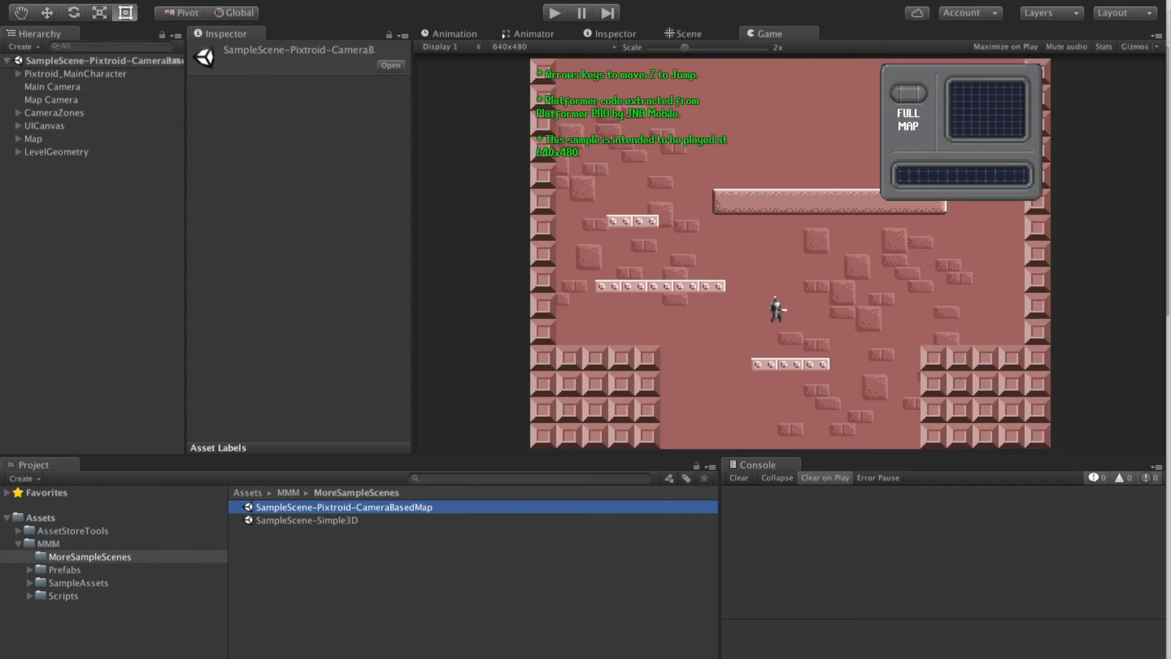
# Step: Play the camera-based map sample through Room-0-1 and Room-0-2, then reopen MainSample-Pixtroid
pyautogui.click(551, 13)
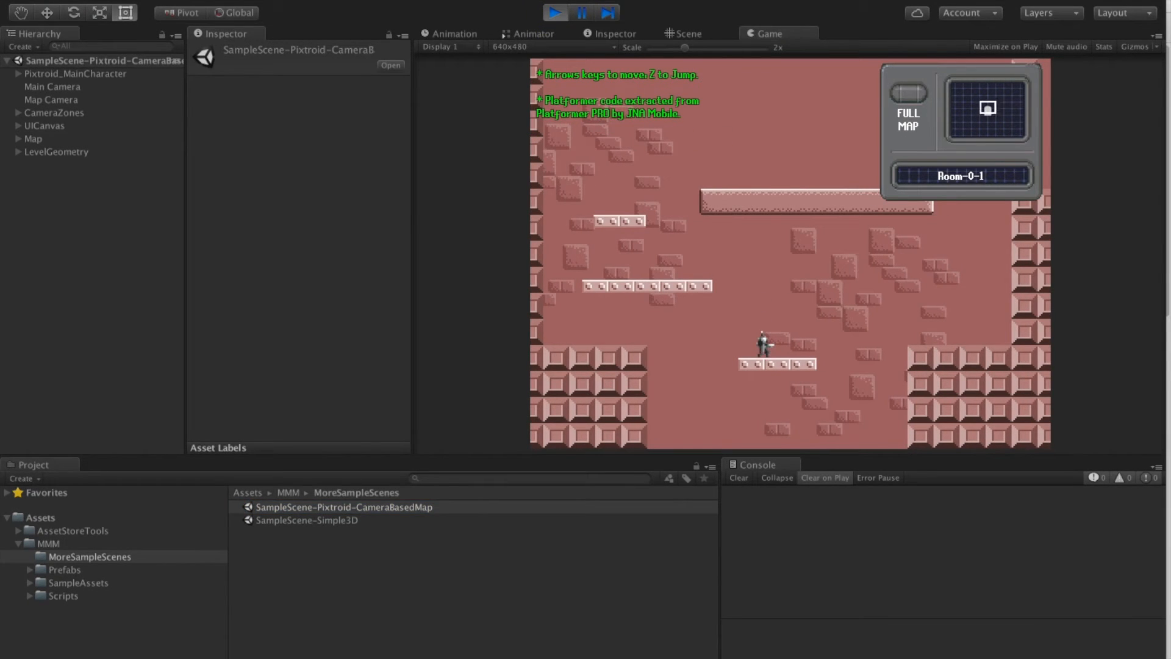
pyautogui.click(909, 93)
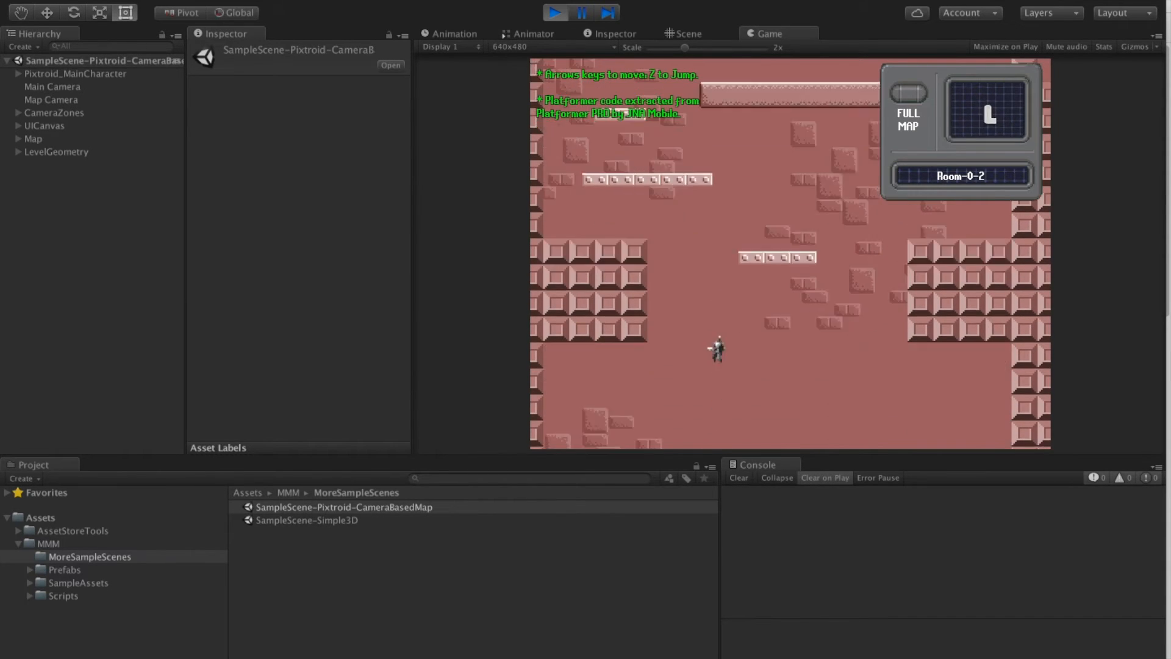
pyautogui.click(908, 118)
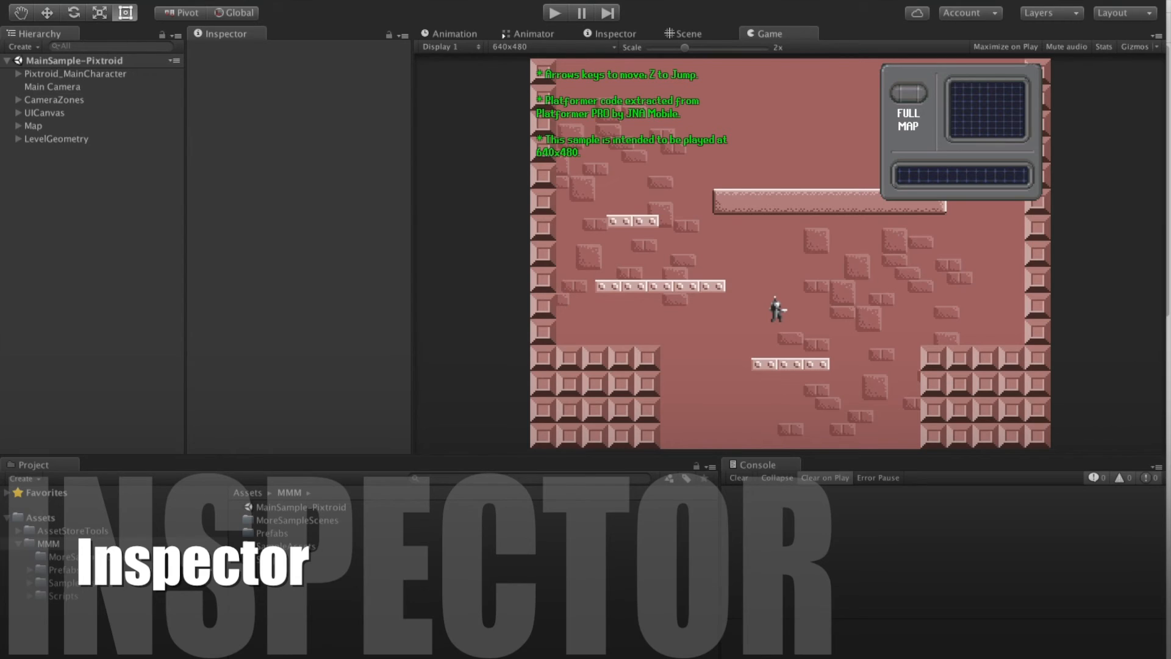
# Step: Inspect the Map manager and Room-0-1 map room settings, then show the level's room layout
pyautogui.click(59, 138)
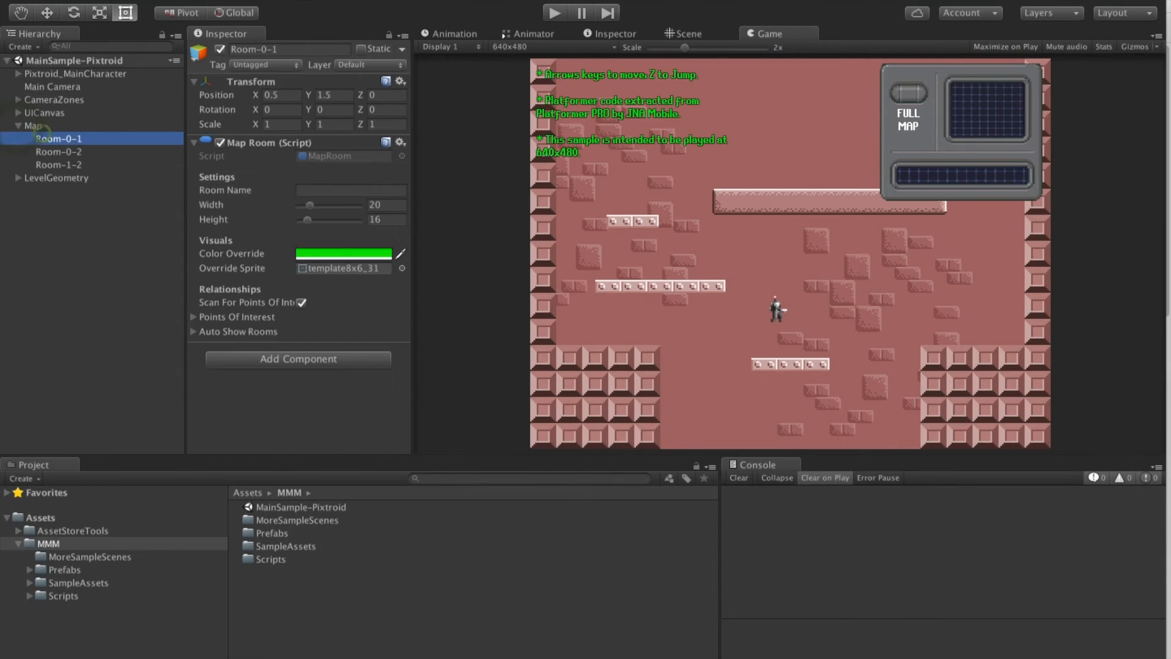
pyautogui.click(33, 126)
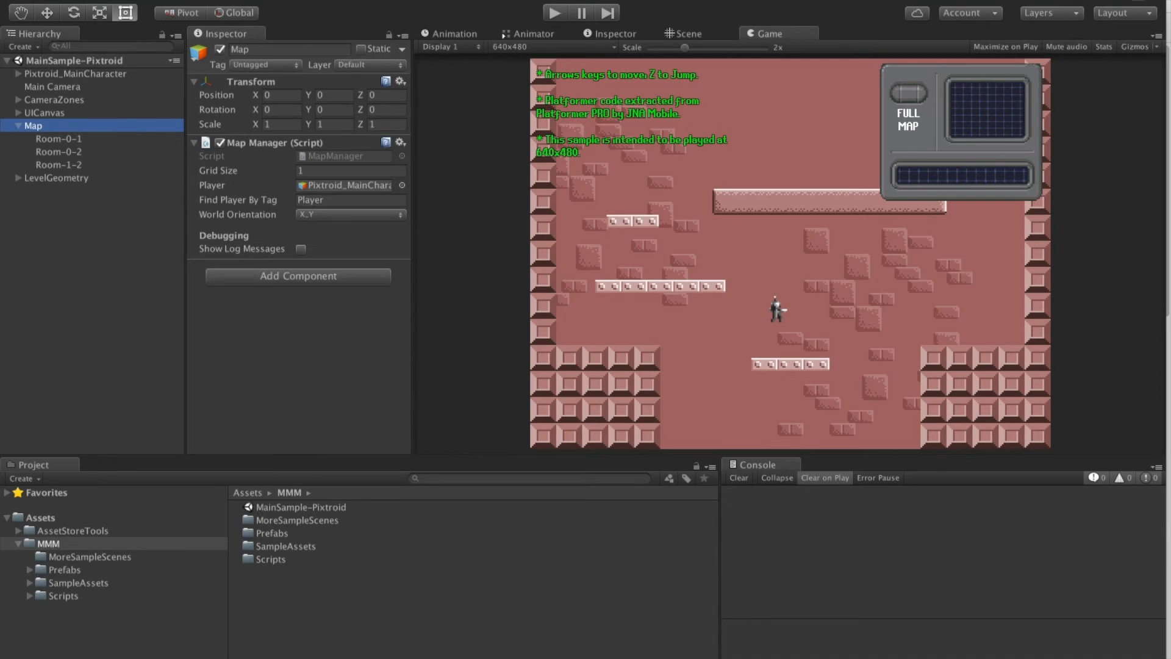
pyautogui.click(58, 139)
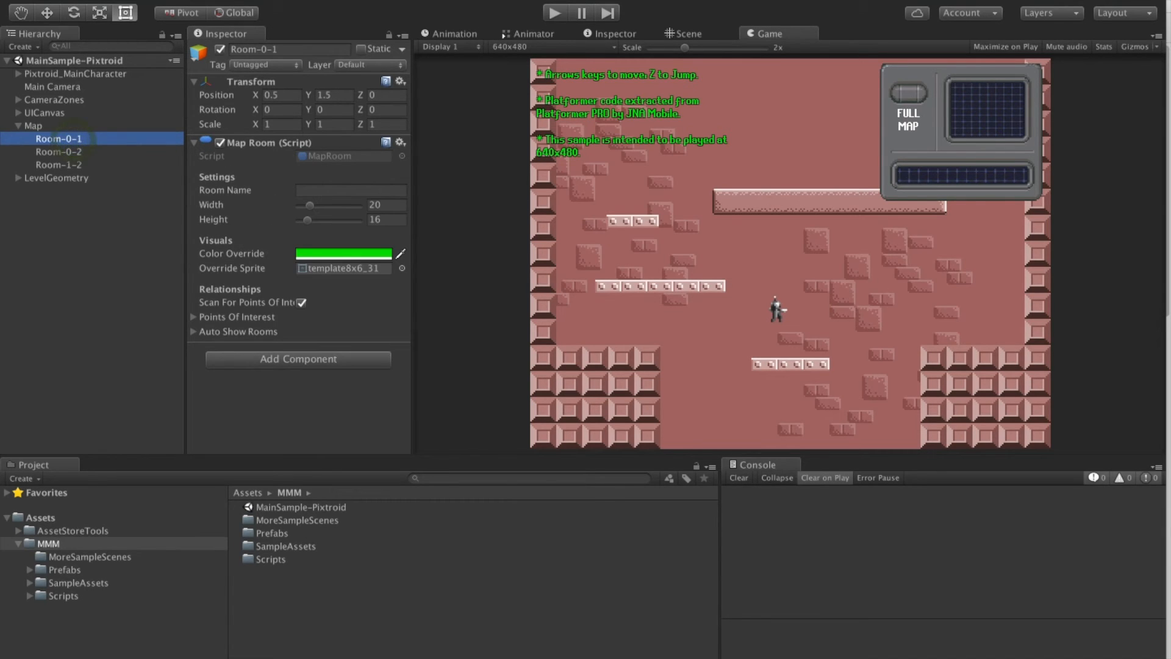
pyautogui.click(58, 165)
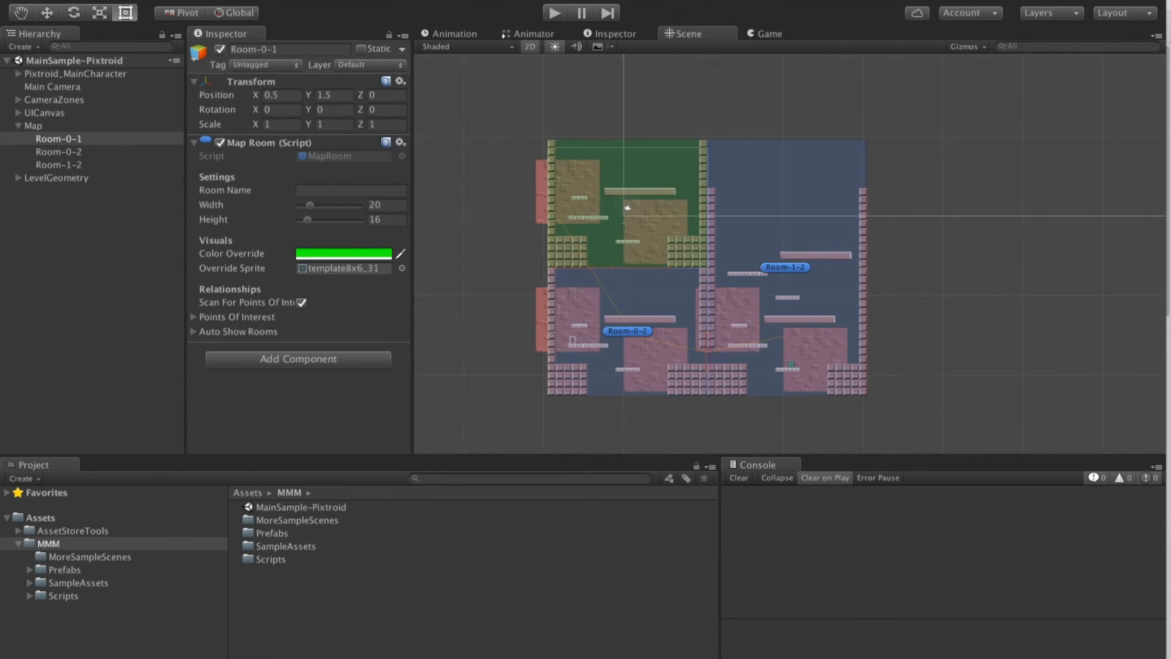
# Step: Set Room-0-1's Map Room width to 21 with a yellow-green colour override
pyautogui.moveTo(309, 205); pyautogui.dragTo(332, 204)
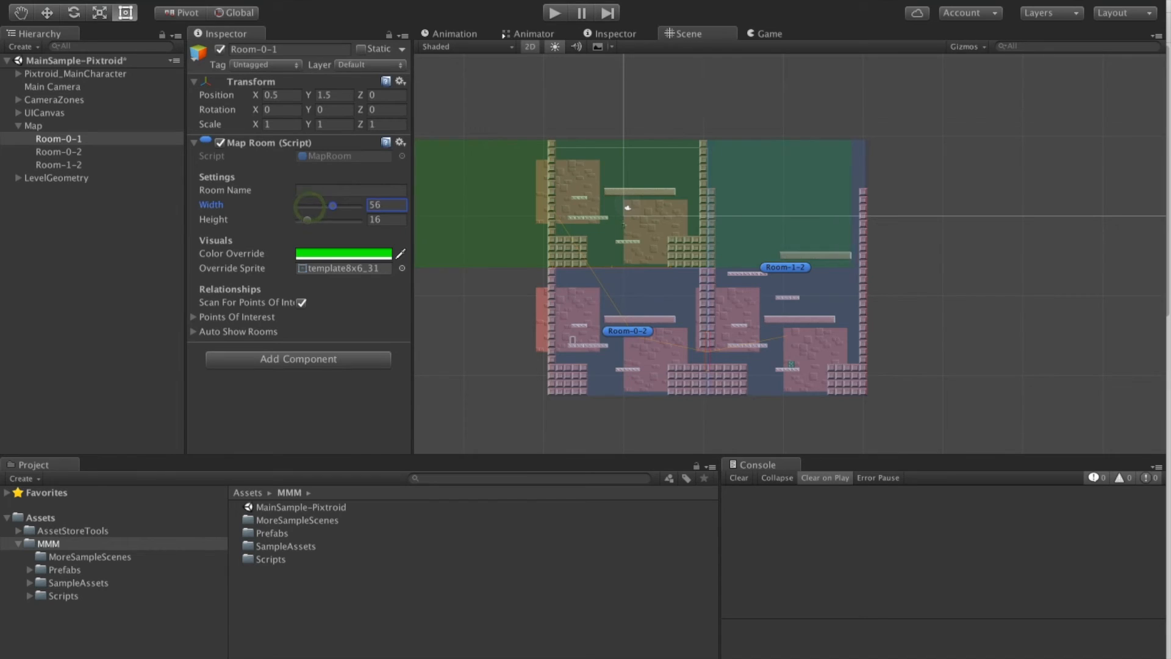
pyautogui.moveTo(331, 205); pyautogui.dragTo(313, 205)
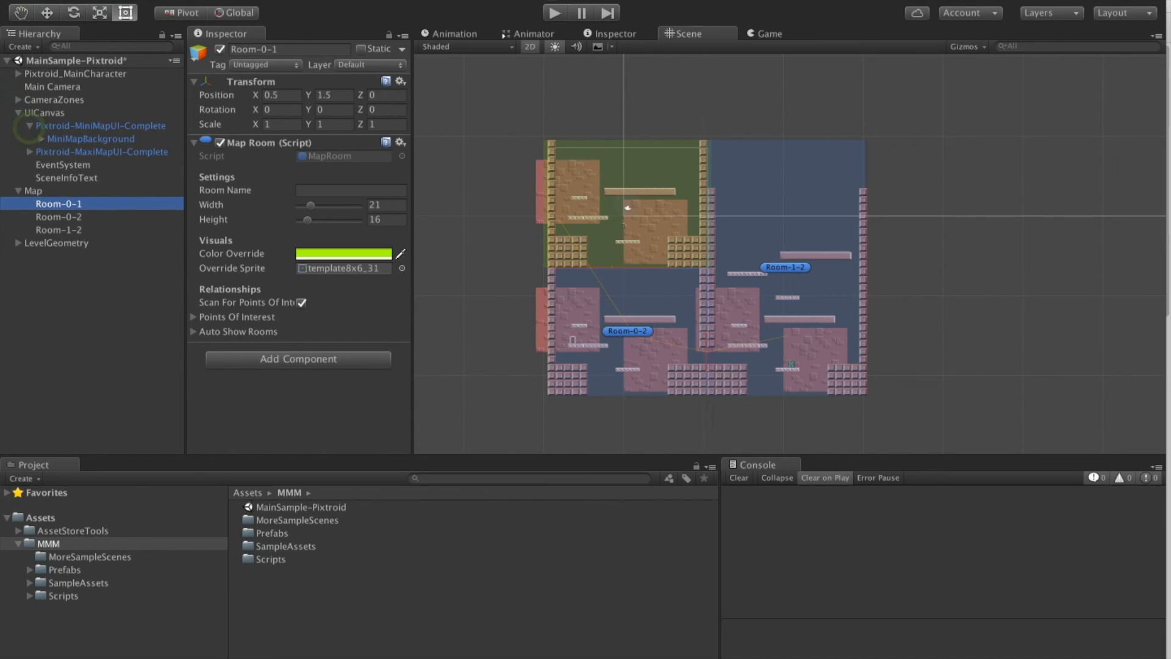
# Step: View MapContent's UI map content settings under MiniMapBackground, then Room-0-1's settings
pyautogui.click(54, 139)
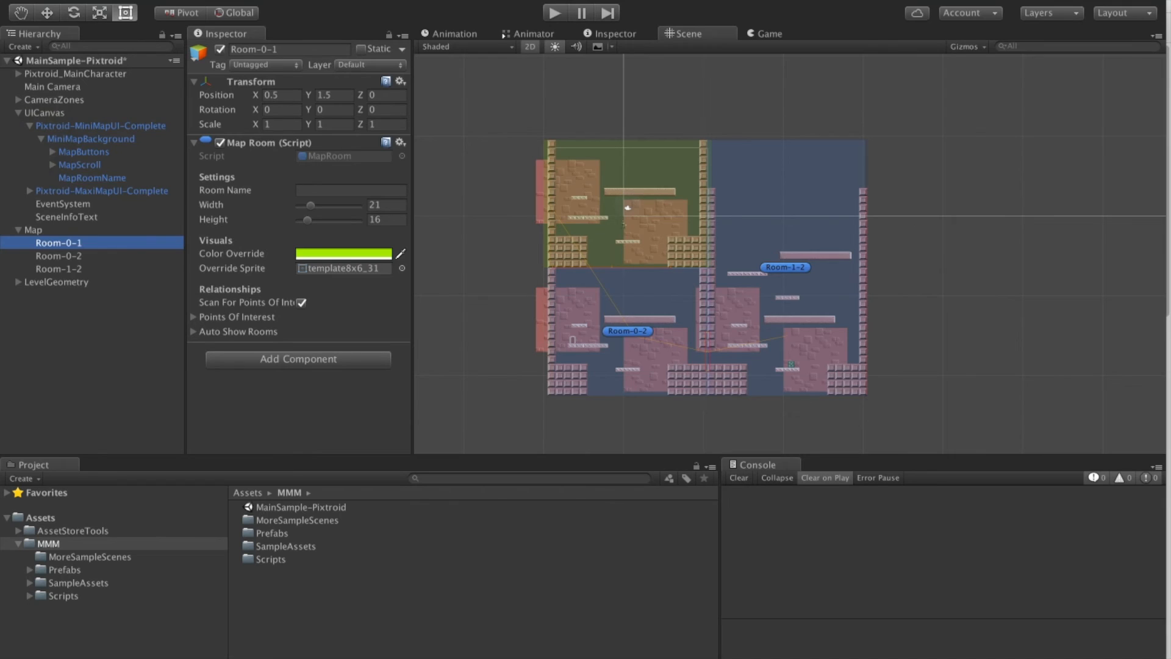
pyautogui.click(95, 177)
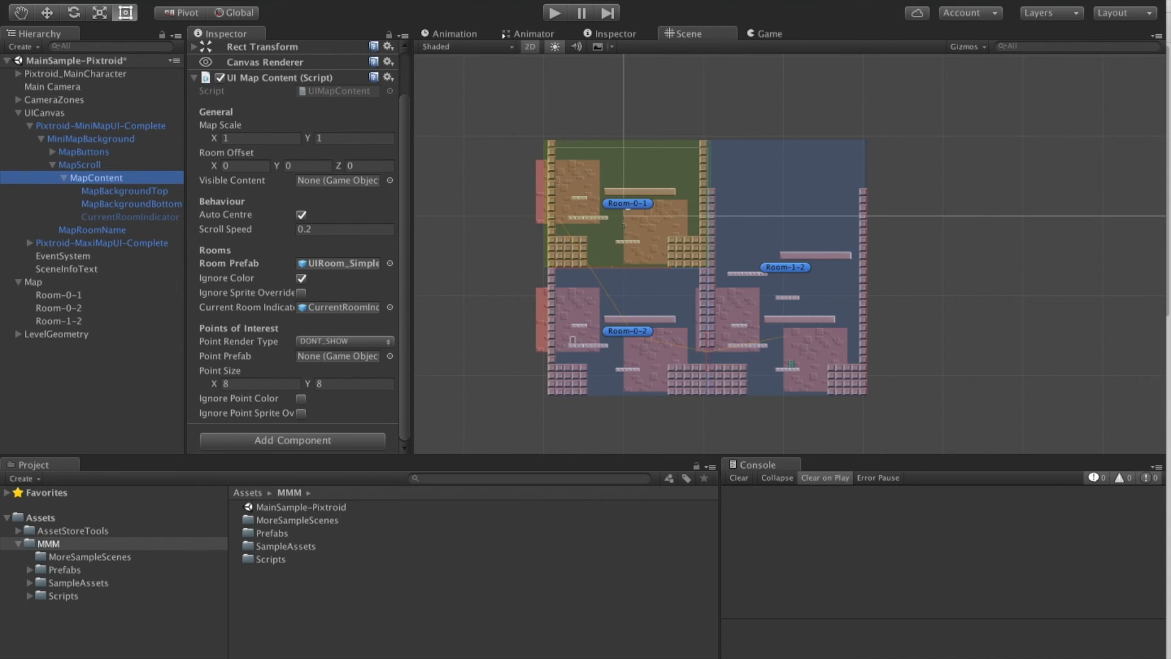
pyautogui.click(57, 294)
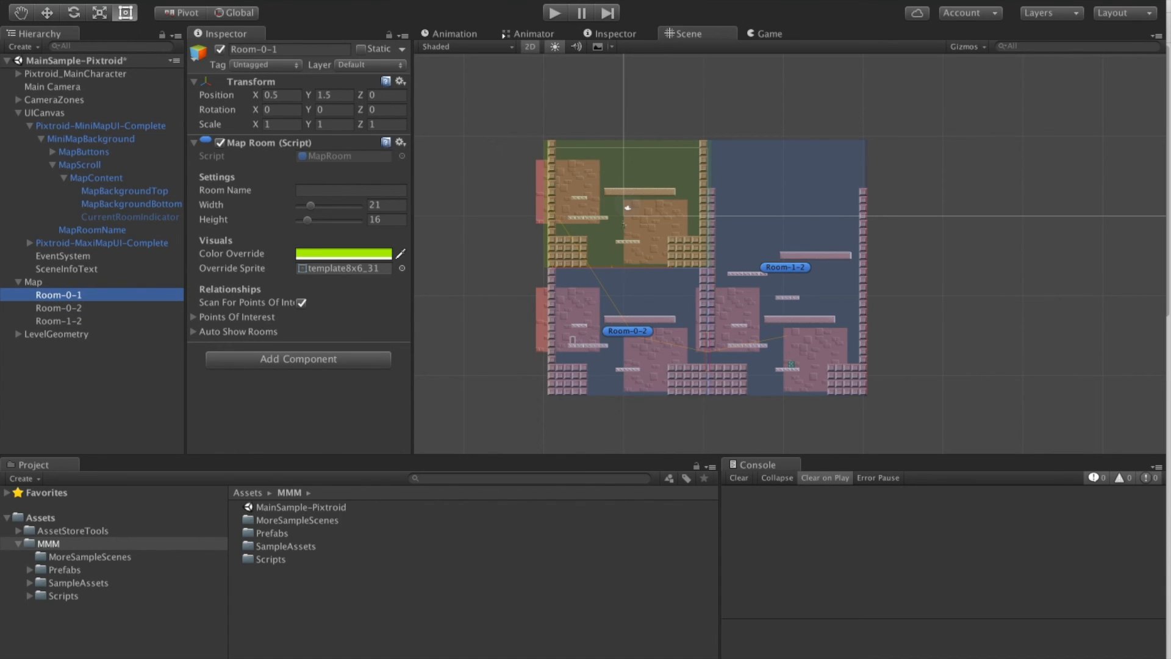
# Step: Locate Room-0-1's override sprite in Art-Map, then return to MapContent's settings
pyautogui.click(343, 267)
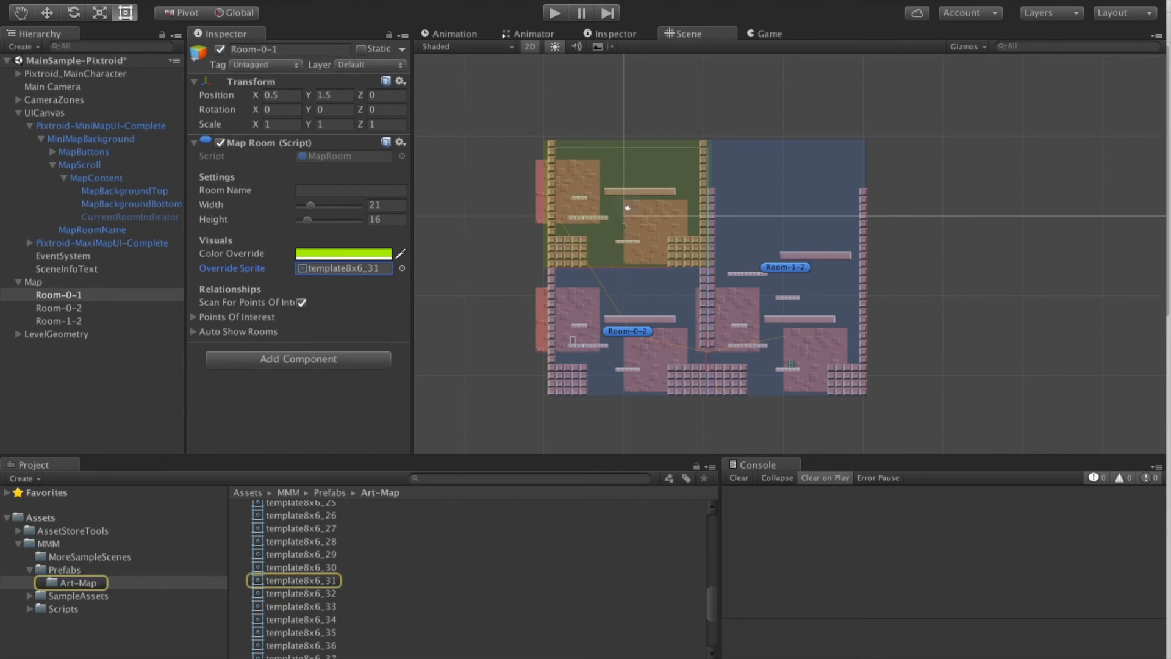
pyautogui.click(91, 138)
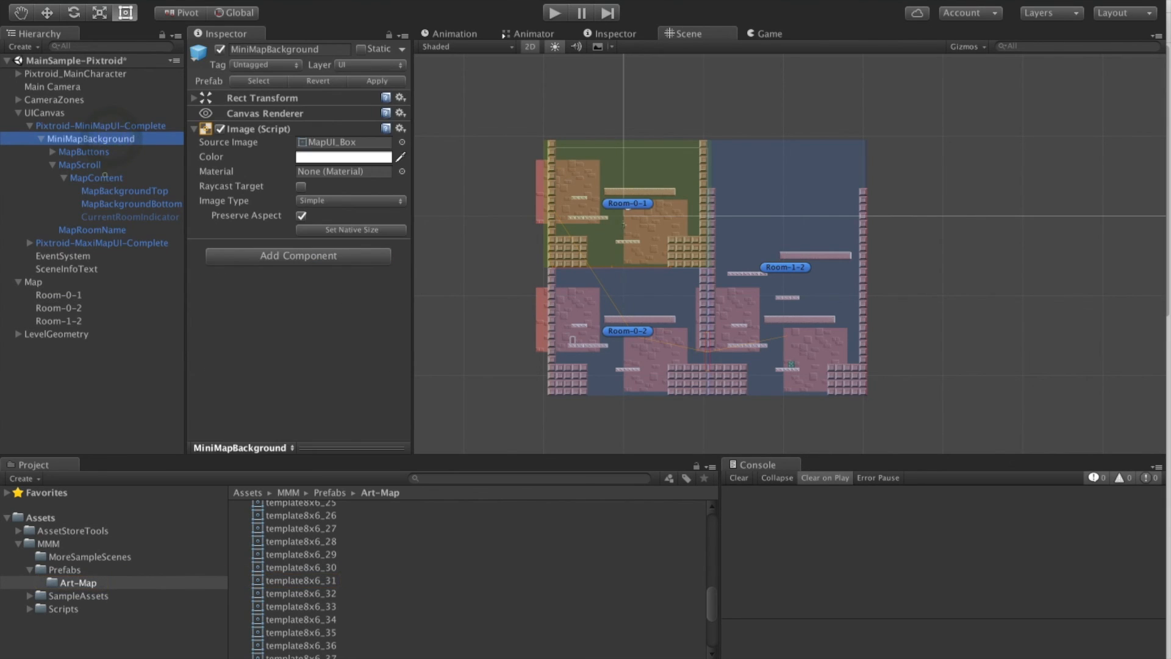
pyautogui.click(96, 177)
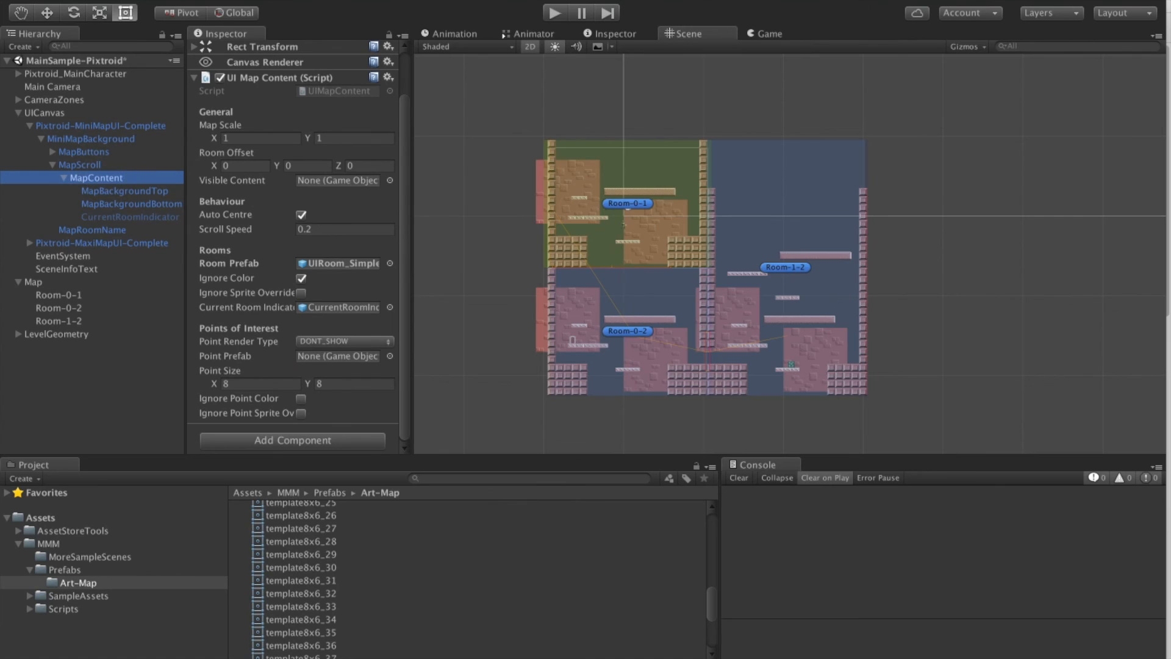